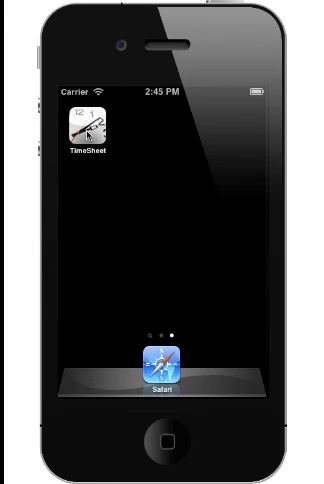
Step: Launch TimeSheet from the home screen to show the Time Entries list
{"action": "left_click", "coordinate": [88, 136]}
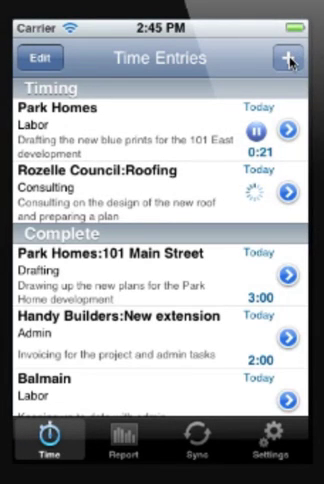
Step: Start a new entry and add a 'Park Homes' customer job for it
{"action": "left_click", "coordinate": [292, 56]}
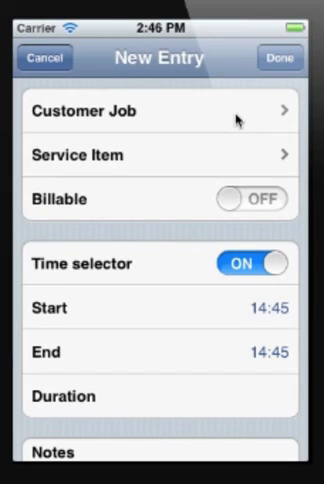
{"action": "left_click", "coordinate": [160, 112]}
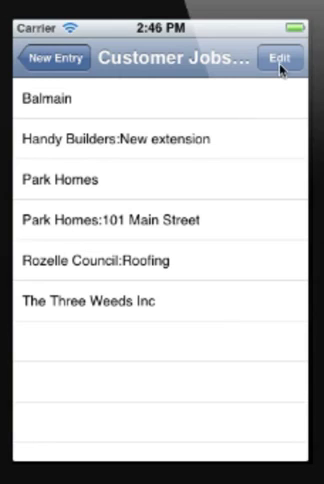
{"action": "left_click", "coordinate": [284, 56]}
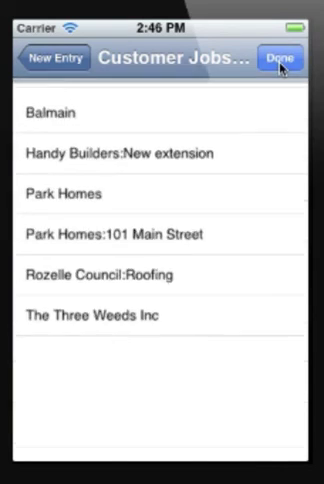
{"action": "left_click", "coordinate": [52, 56]}
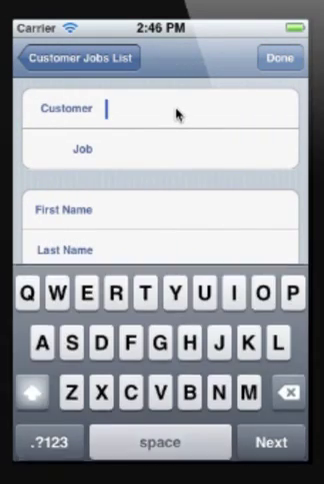
{"action": "type", "text": "Park"}
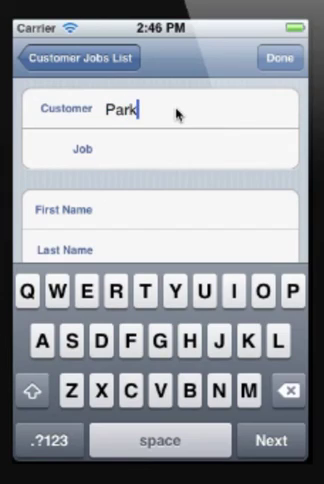
{"action": "type", "text": "Homes:Po..."}
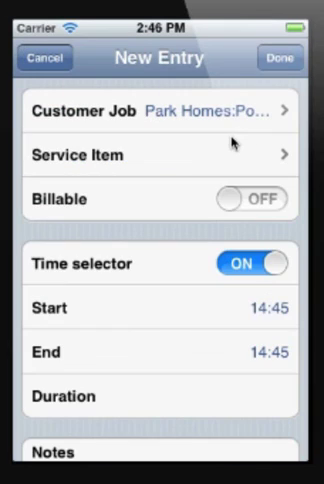
{"action": "mouse_move", "coordinate": [232, 156]}
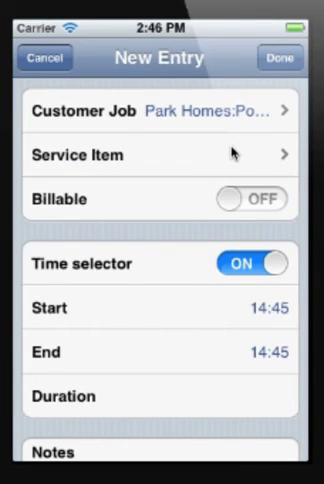
Step: Choose Labor as the service item and check the entry's start time
{"action": "left_click", "coordinate": [160, 156]}
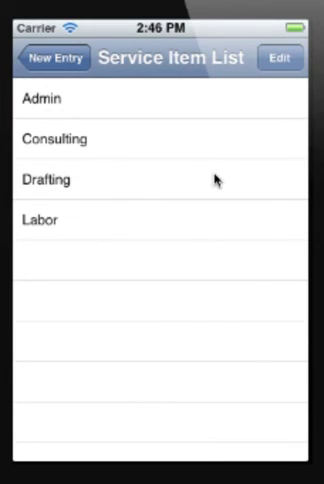
{"action": "left_click", "coordinate": [60, 56]}
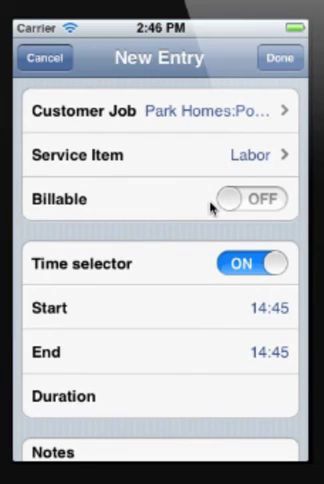
{"action": "left_click", "coordinate": [252, 200]}
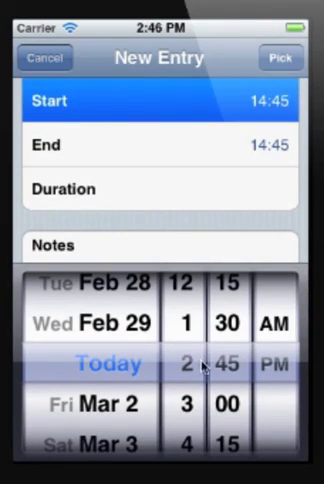
{"action": "mouse_move", "coordinate": [232, 196]}
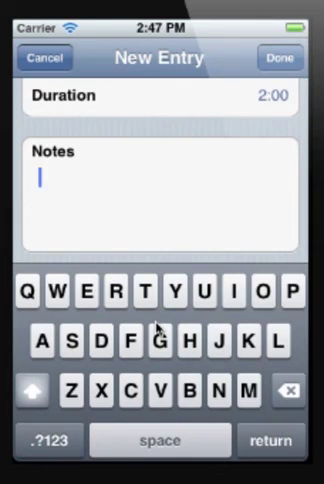
Step: Note 'Delivering the new pool pumps' and save the Park Homes: Pool complex entry
{"action": "type", "text": "Delivering the new pool pumps"}
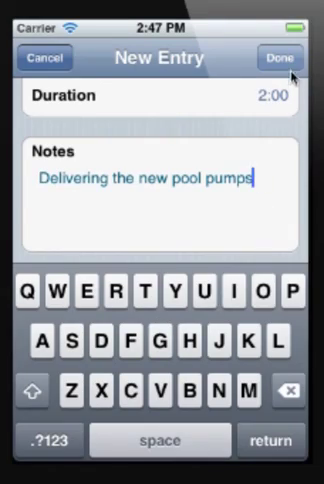
{"action": "left_click", "coordinate": [288, 58]}
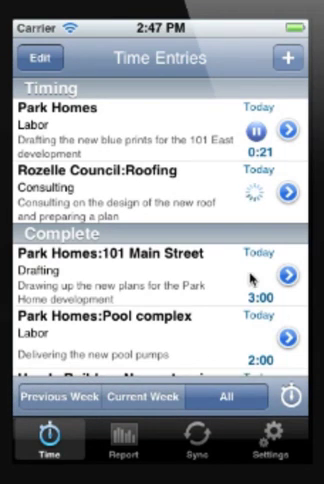
Step: Save & Record the running Rozelle Council:Roofing timer as an entry
{"action": "left_click", "coordinate": [292, 190]}
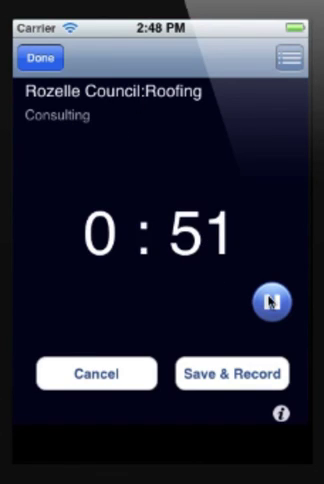
{"action": "left_click", "coordinate": [264, 300]}
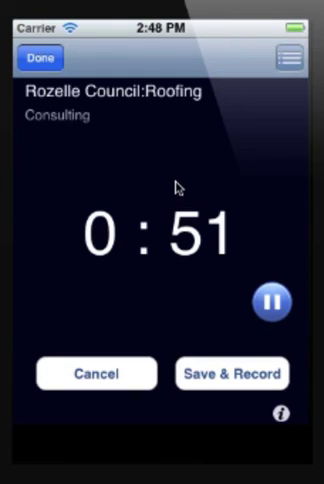
{"action": "mouse_move", "coordinate": [220, 336]}
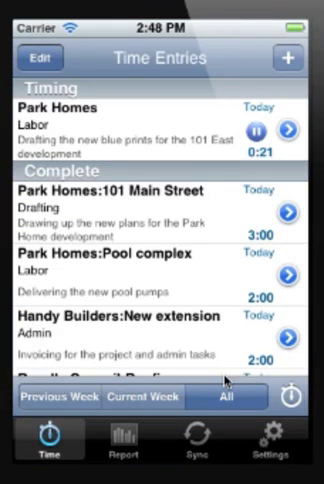
{"action": "scroll", "scroll_direction": "down", "scroll_amount": 3}
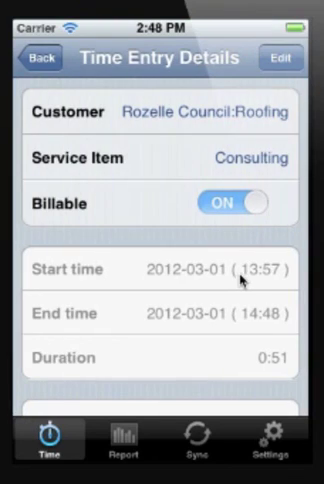
{"action": "left_click", "coordinate": [32, 56]}
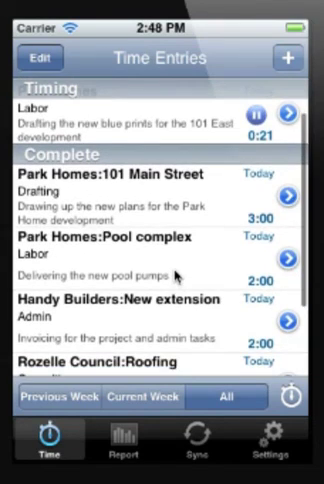
Step: Edit the Park Homes: Pool complex entry to end at 16:30, duration 1:45
{"action": "left_click", "coordinate": [160, 260]}
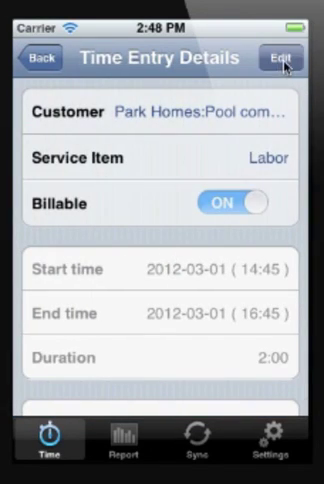
{"action": "left_click", "coordinate": [284, 56]}
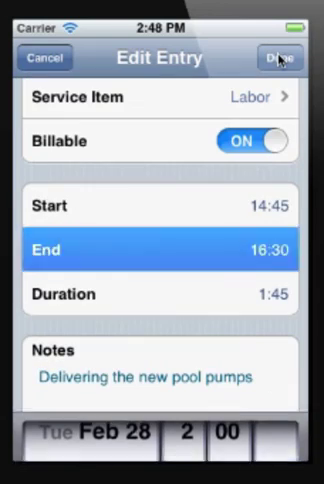
{"action": "left_click", "coordinate": [282, 56]}
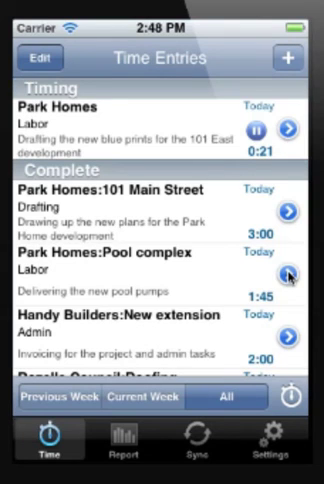